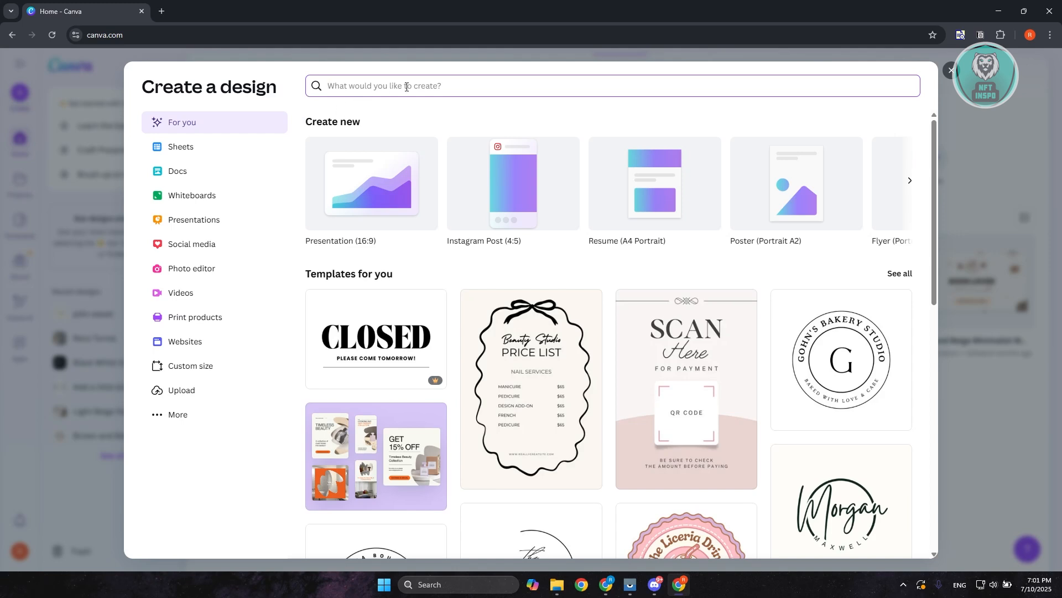
- Search the new-design window for 'company profile'
type("company profile")
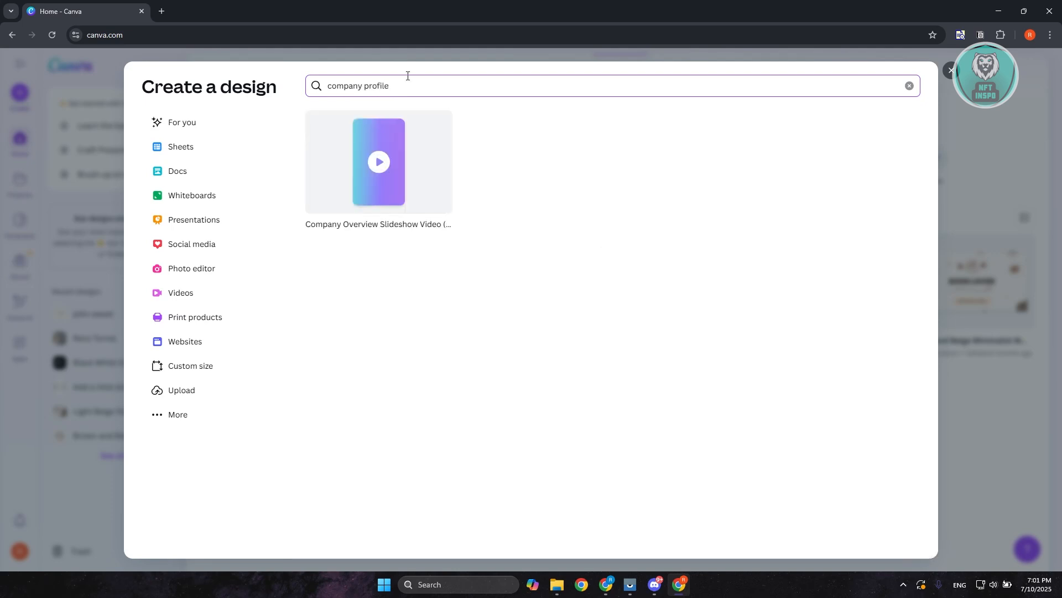
mouse_move(475, 215)
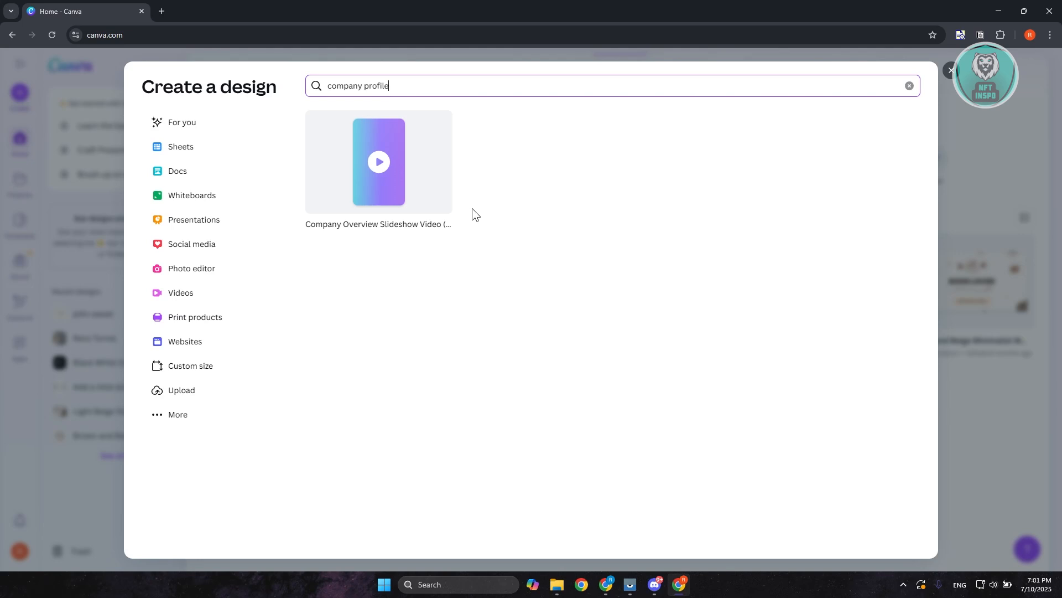
mouse_move(499, 326)
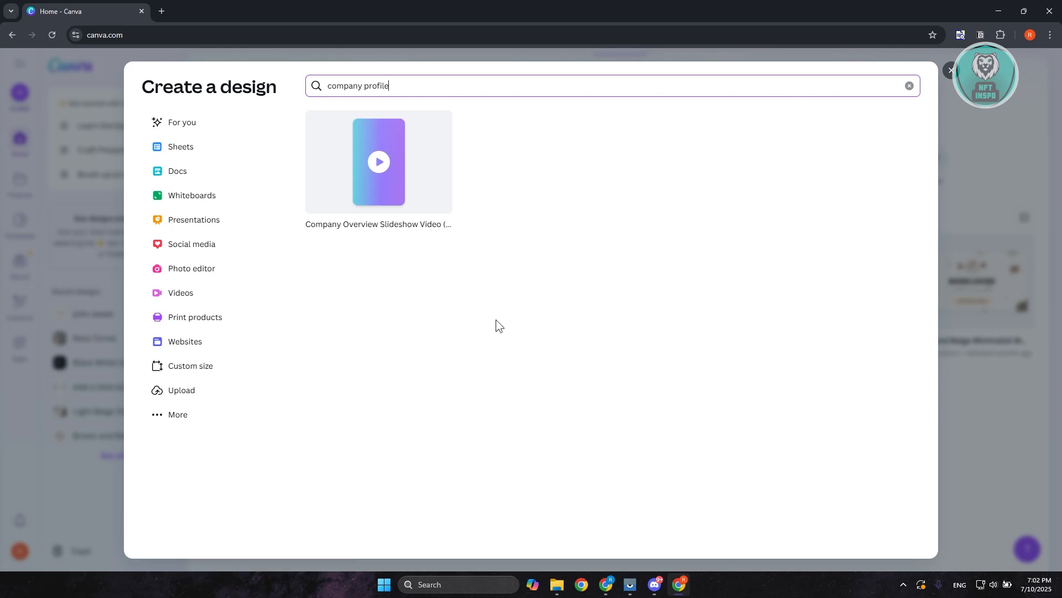
mouse_move(456, 168)
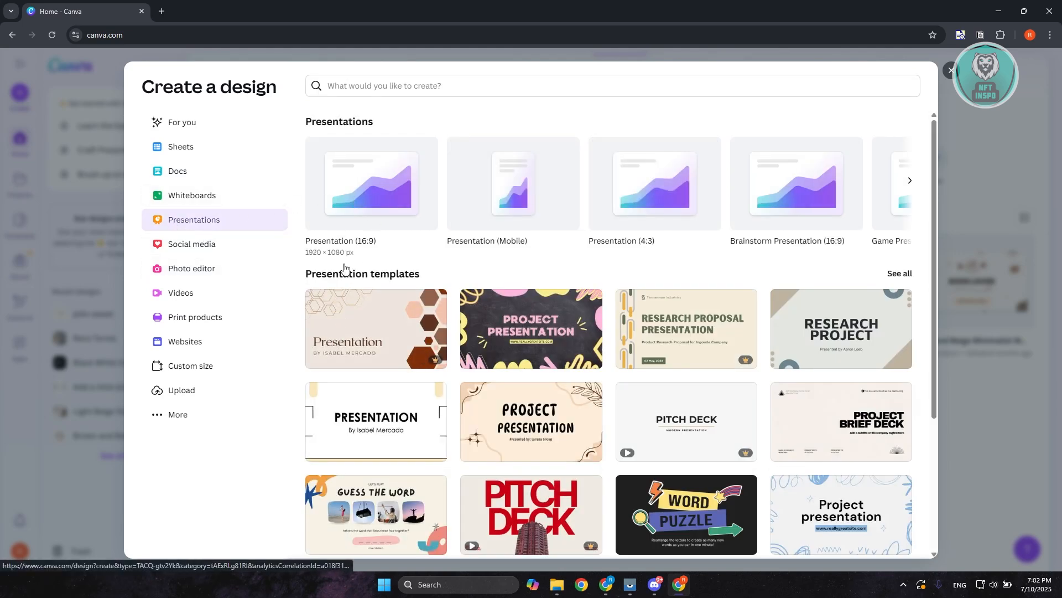
- Start a blank Presentation (16:9) design and bring up its template browser
left_click(372, 183)
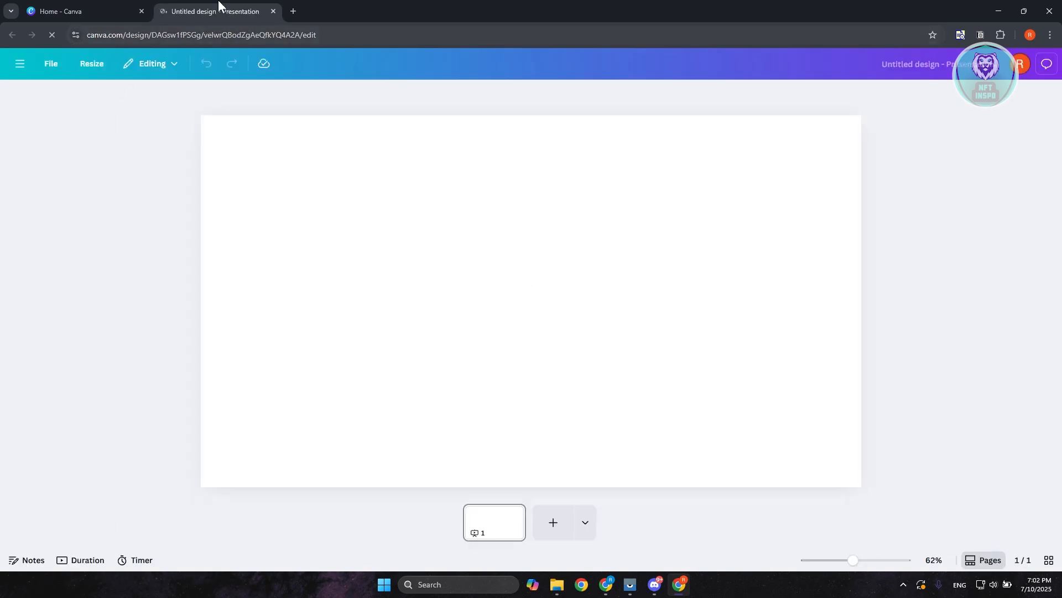
left_click(20, 103)
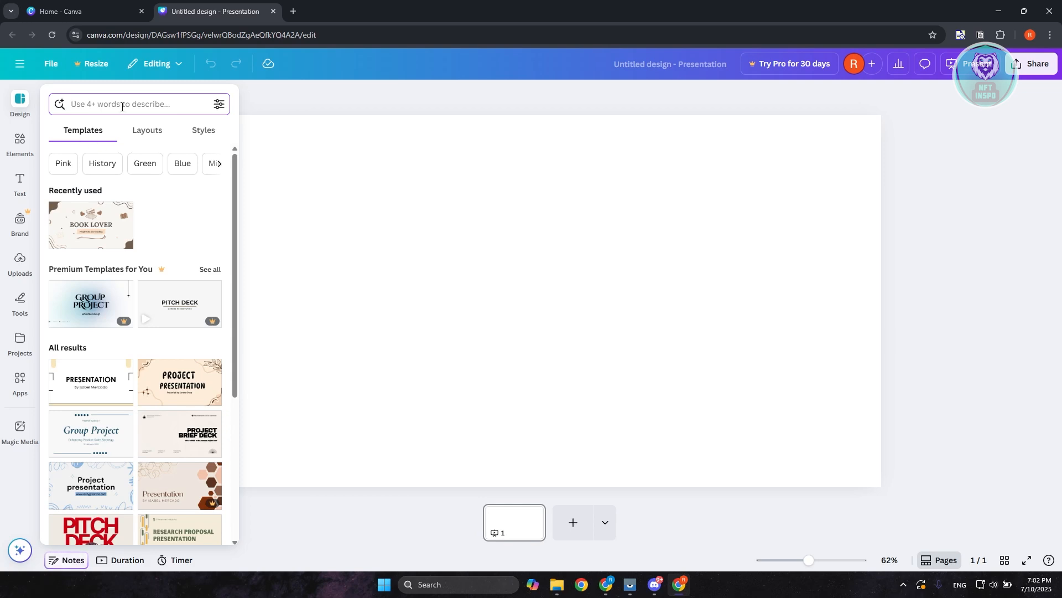
- Search templates for 'company profile' and pick the Grey Minimalist Company Profile Presentation
type("company profile")
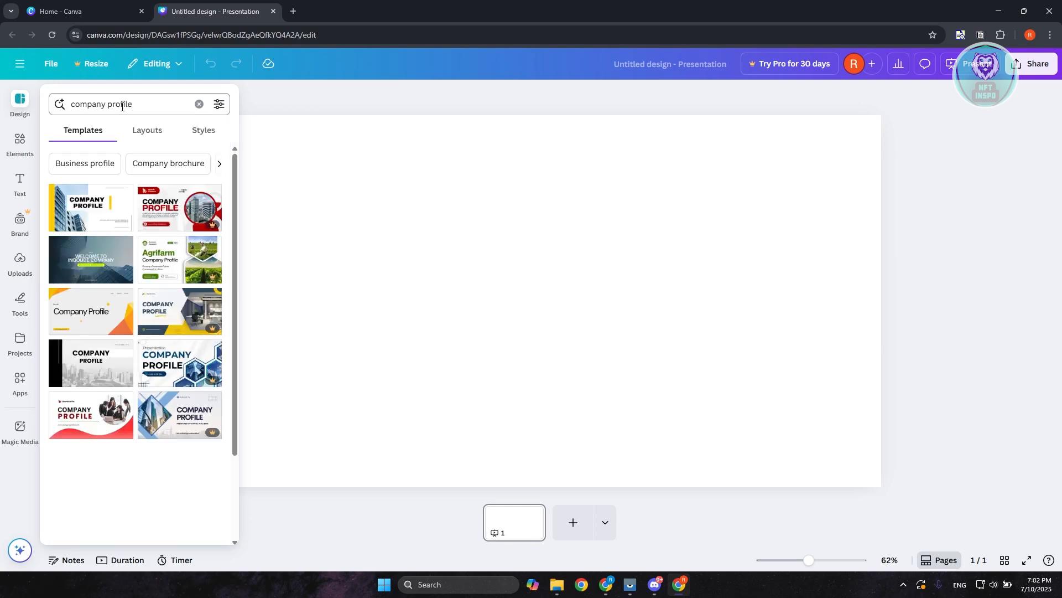
scroll("down", 3)
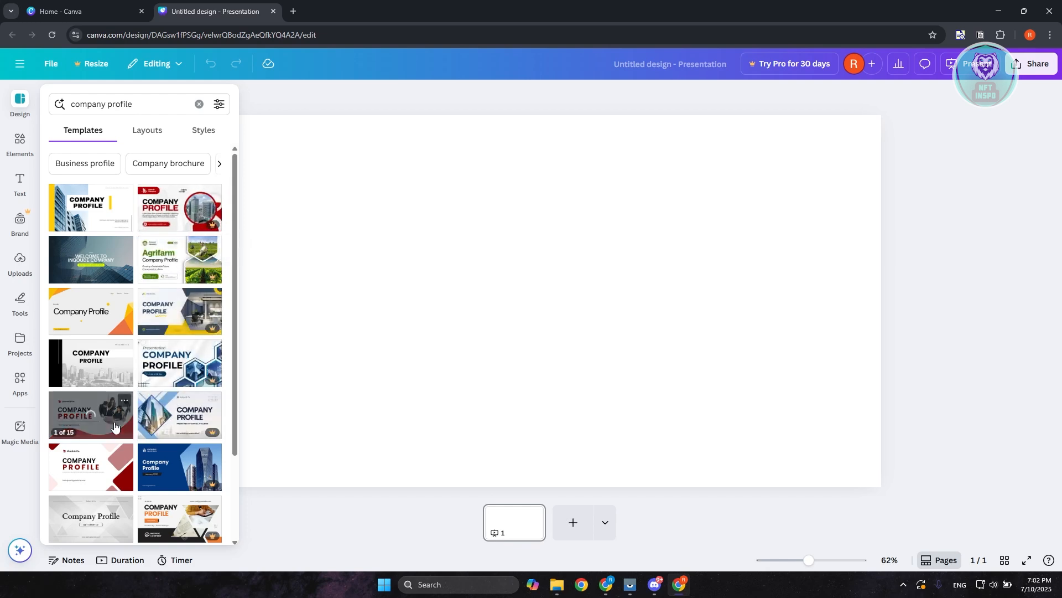
scroll("down", 3)
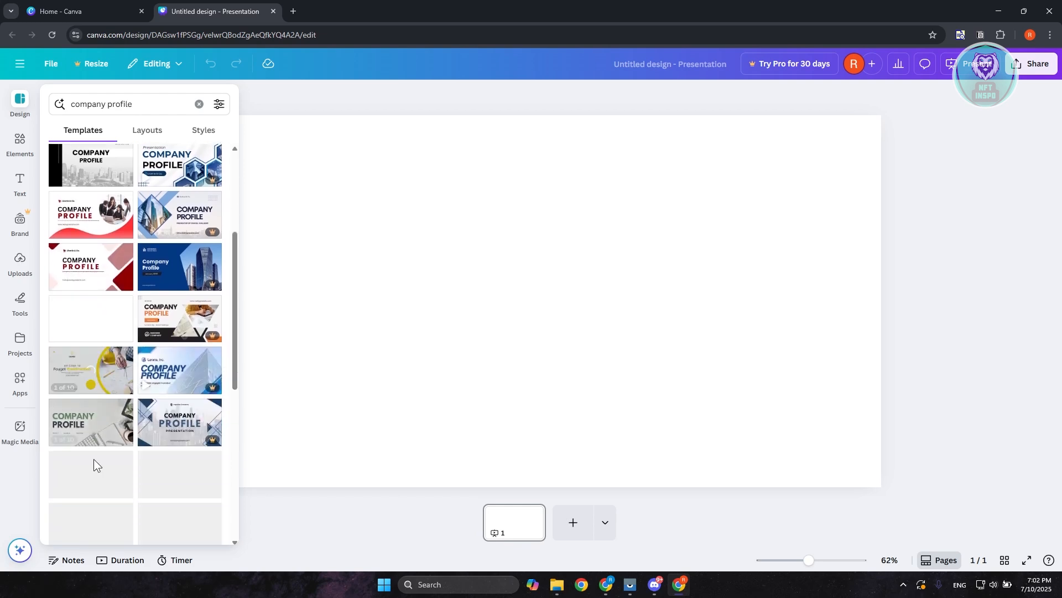
scroll("down", 3)
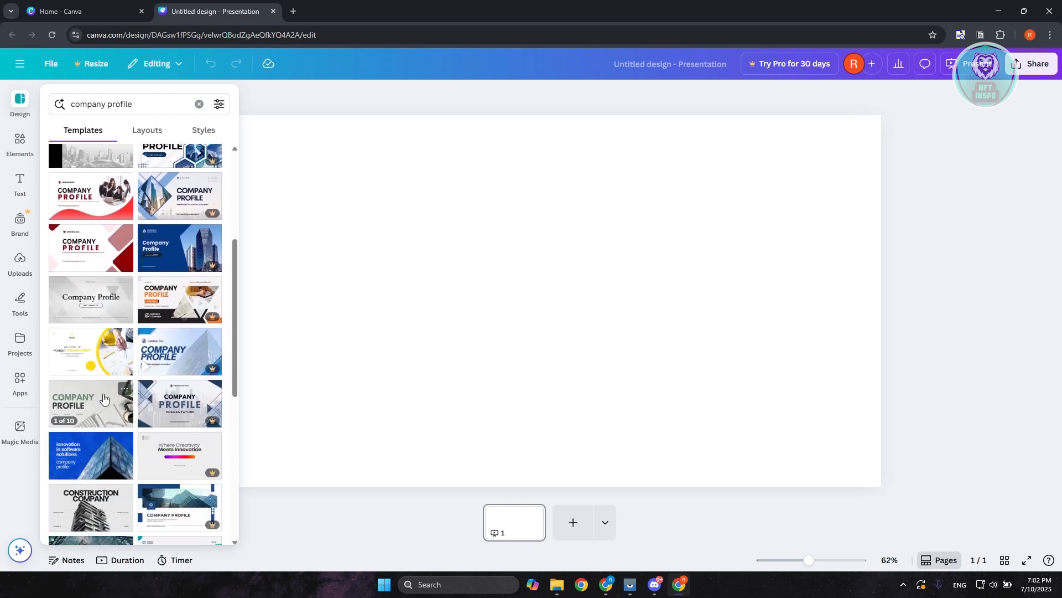
left_click(90, 403)
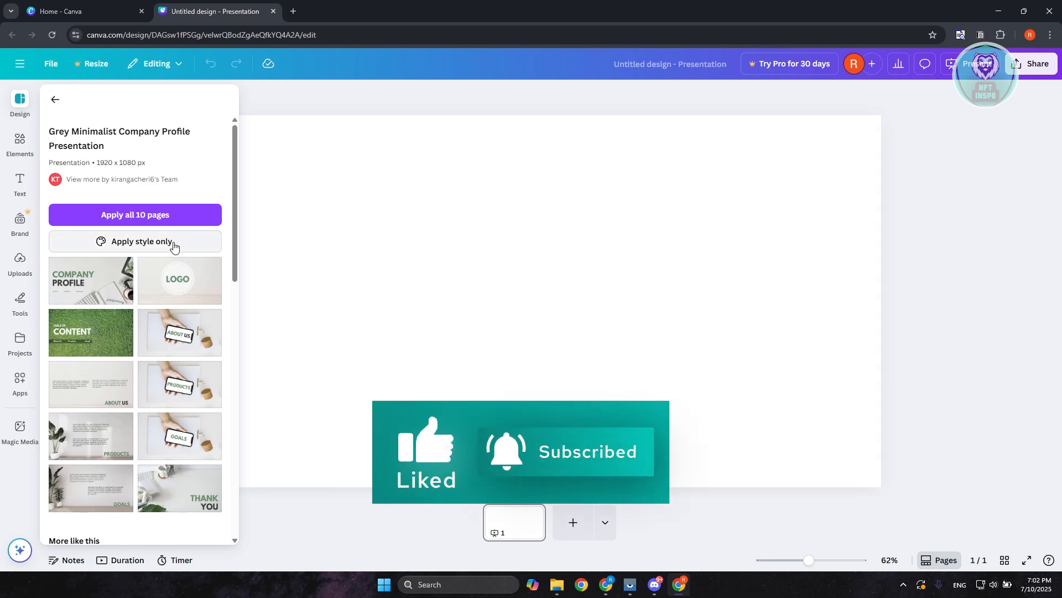
- Apply all 10 pages of the Grey Minimalist template and select the COMPANY PROFILE title
left_click(134, 215)
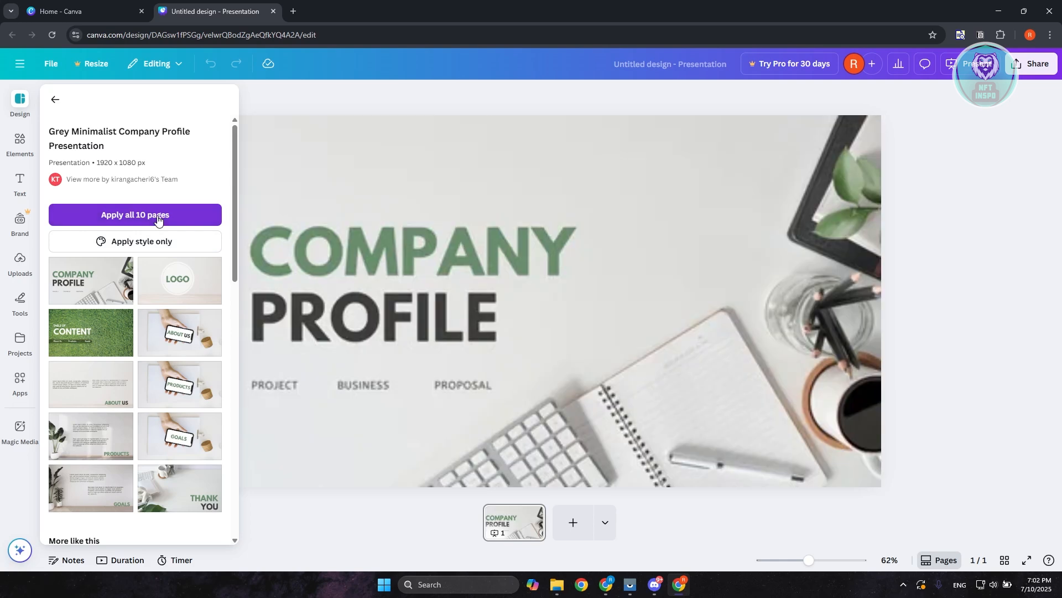
mouse_move(123, 222)
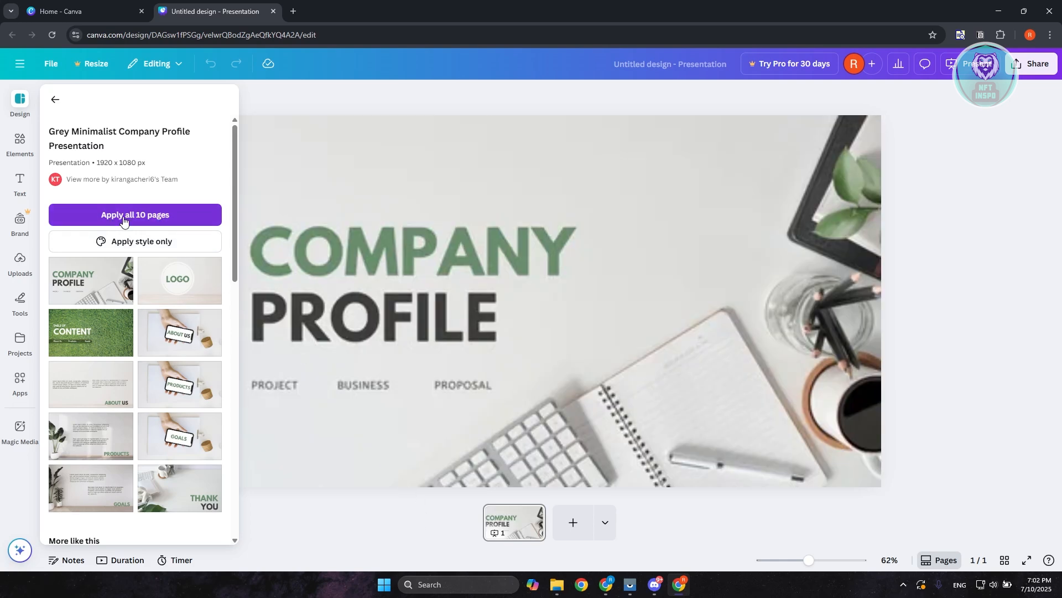
left_click(135, 215)
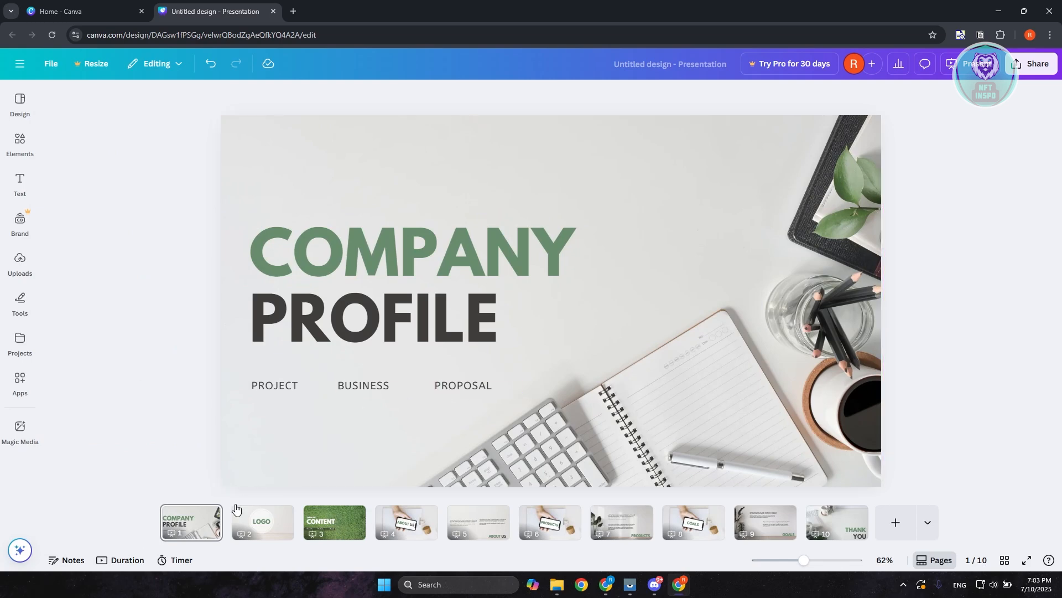
left_click(396, 267)
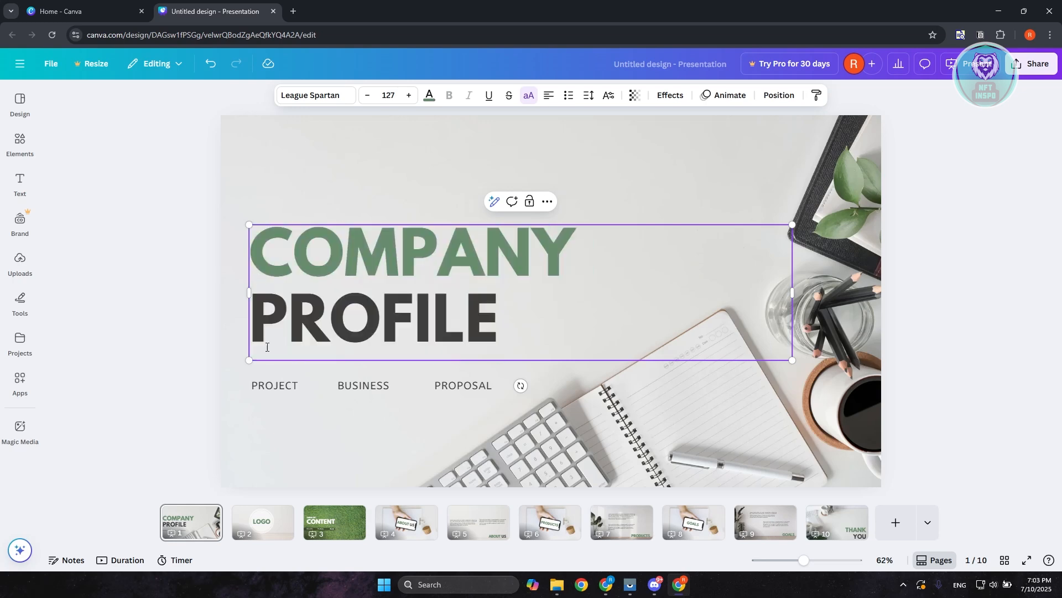
- Step through the Table of Content and About Us slides, adjusting the ABOUT US heading
left_click(333, 521)
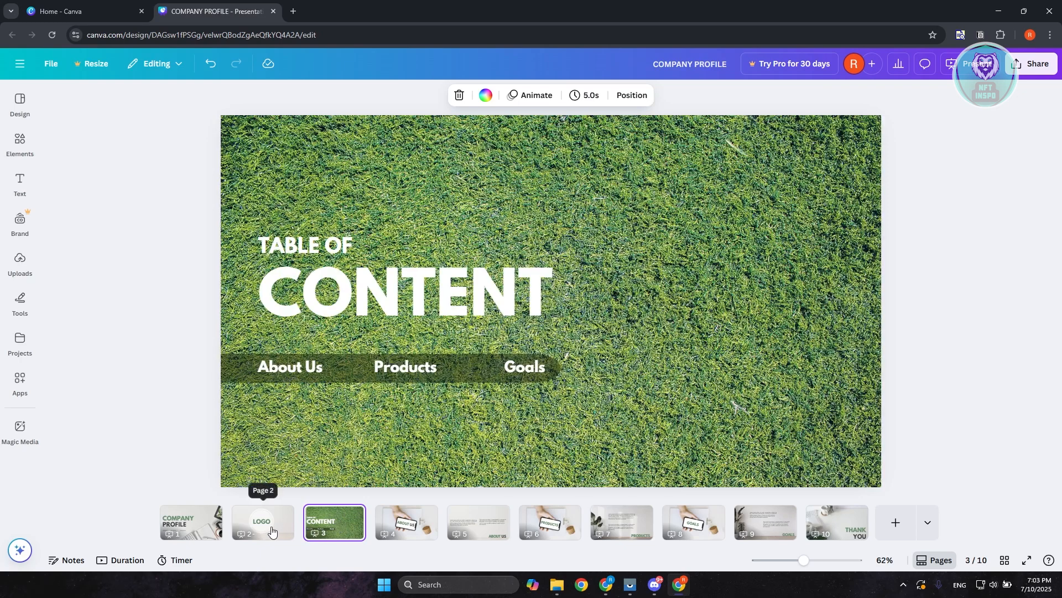
left_click(406, 521)
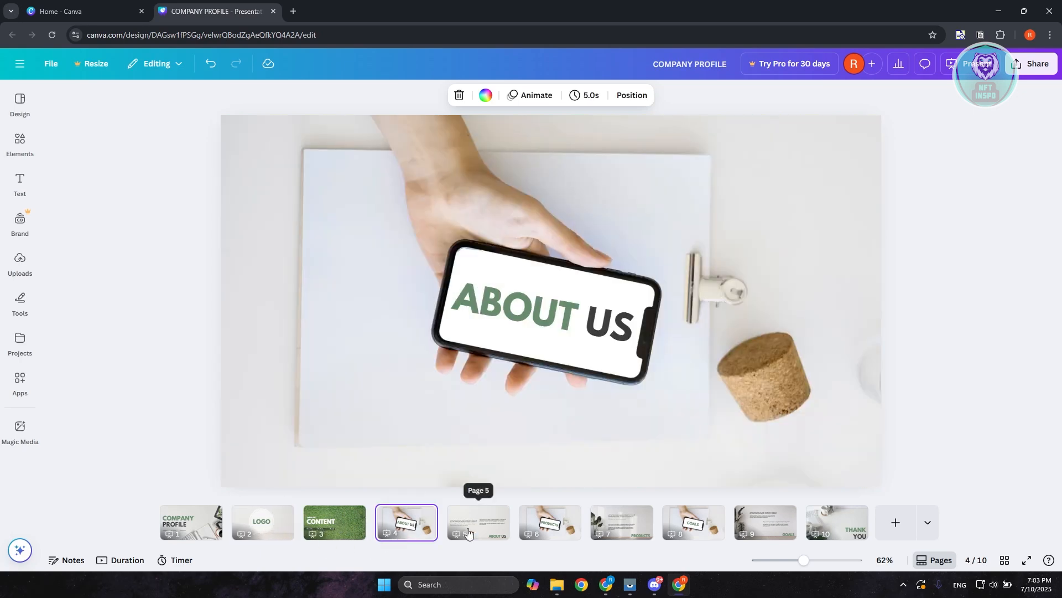
left_click(535, 313)
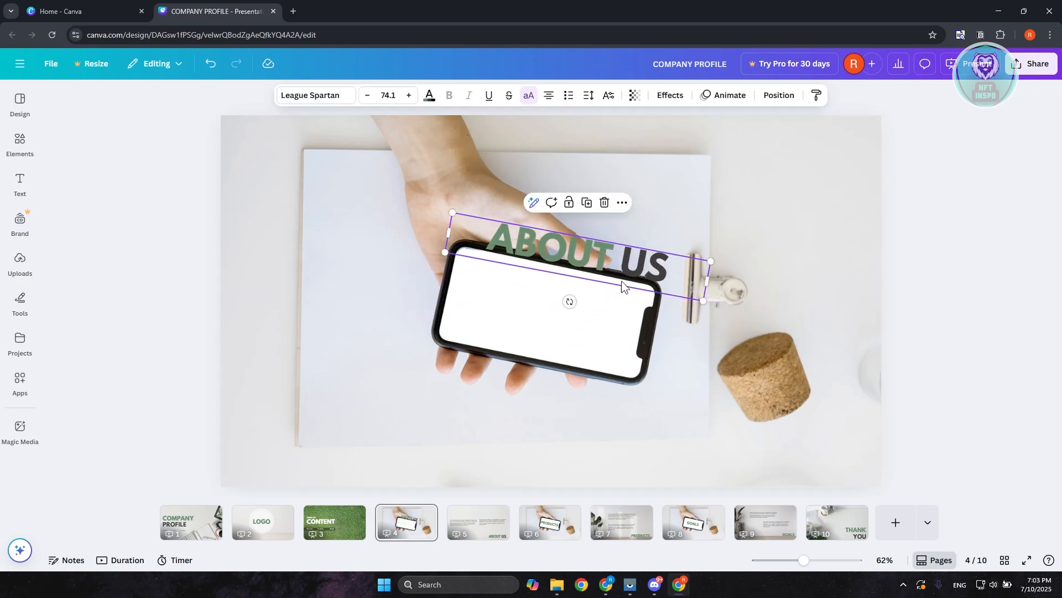
left_click_drag(568, 261, 533, 310)
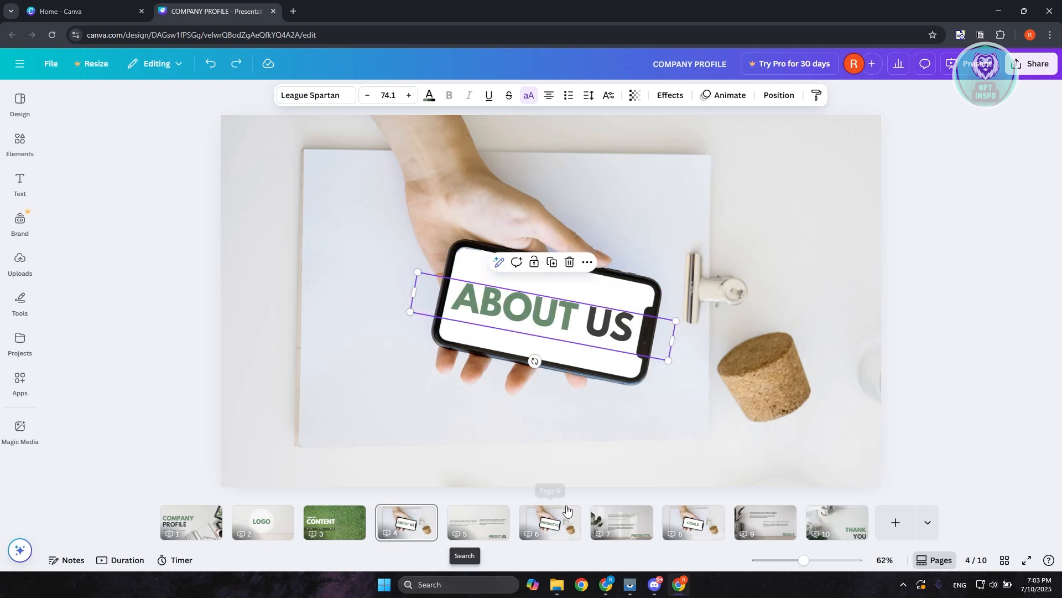
- Move to the Products slide and bring up the Elements library
left_click(620, 521)
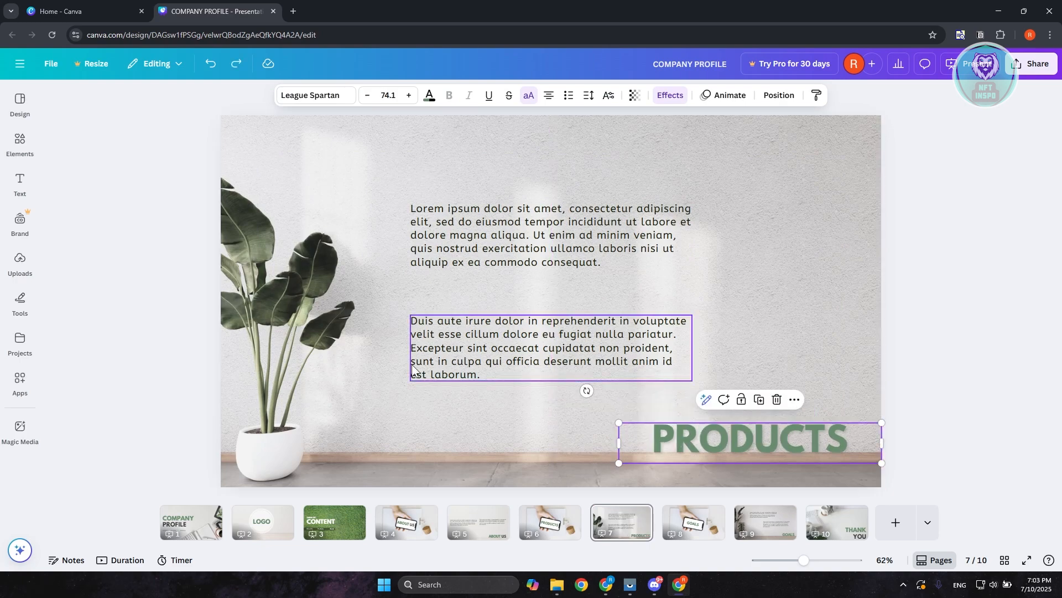
left_click(359, 481)
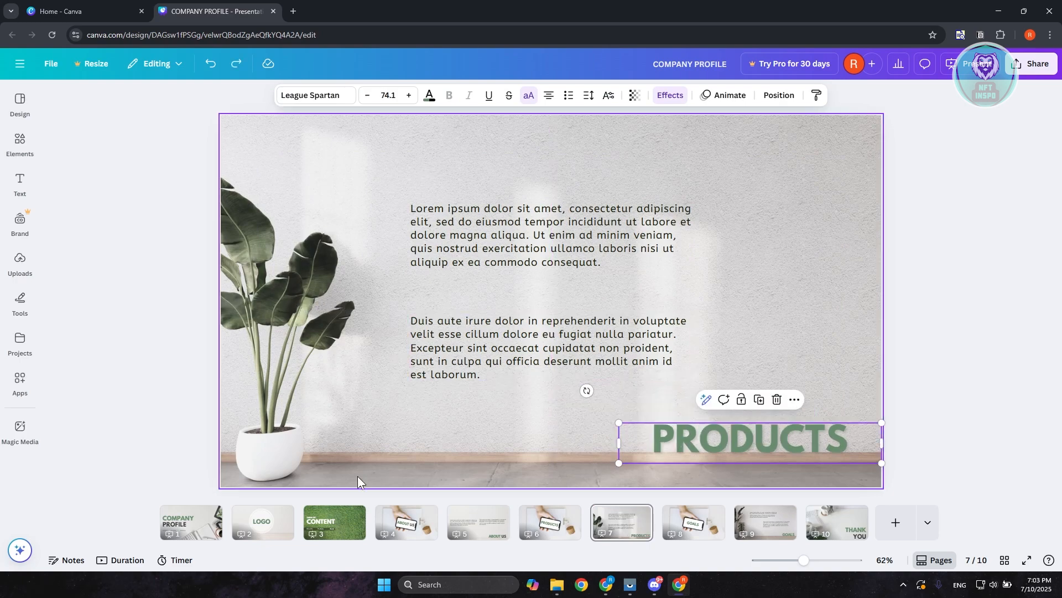
left_click(20, 142)
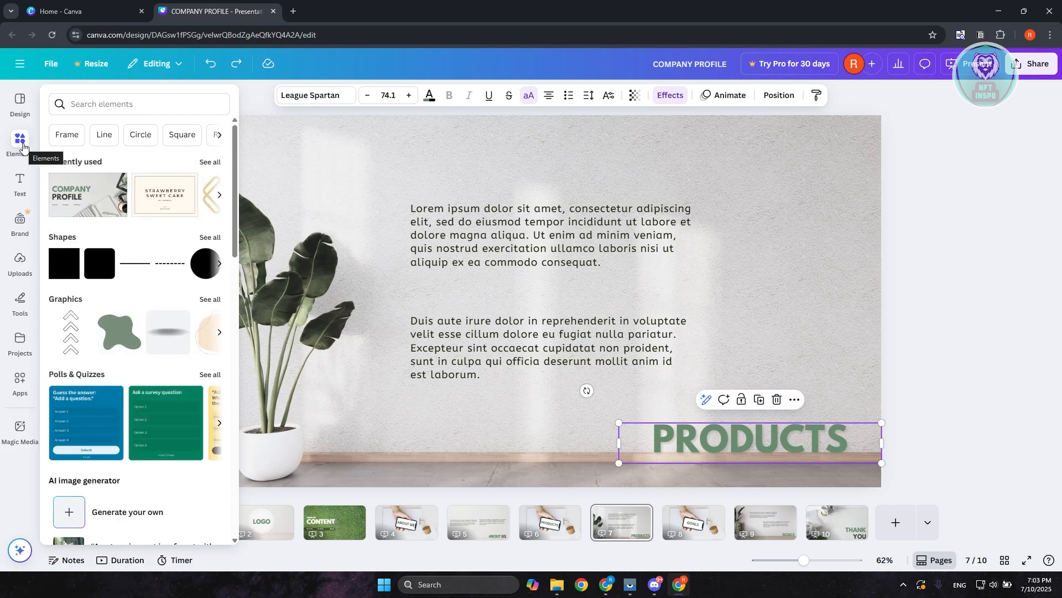
- Show the uploaded images and move through the Logo slide to the Thank You slide
left_click(19, 263)
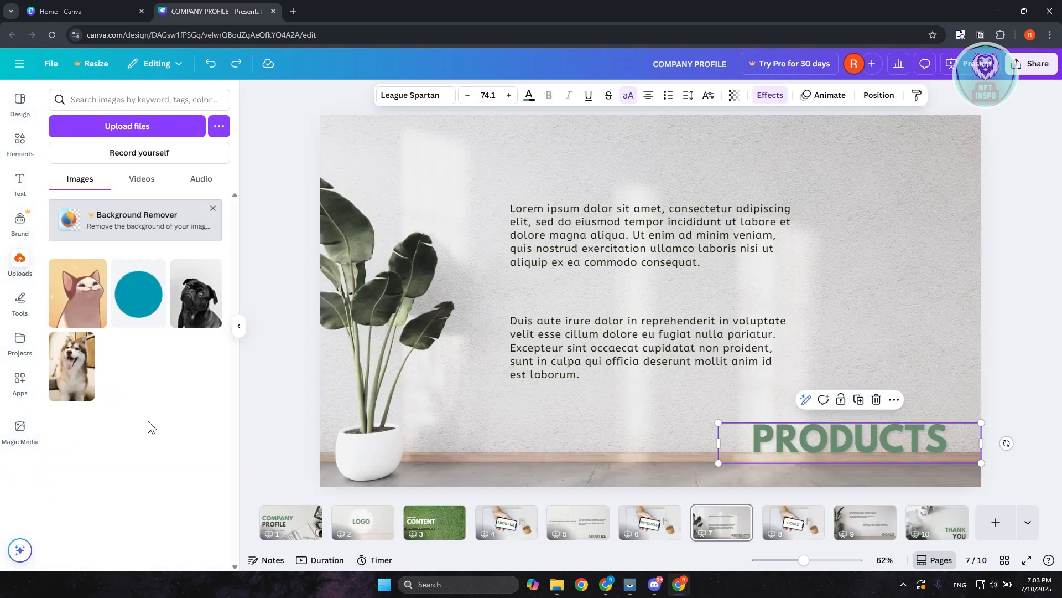
mouse_move(363, 521)
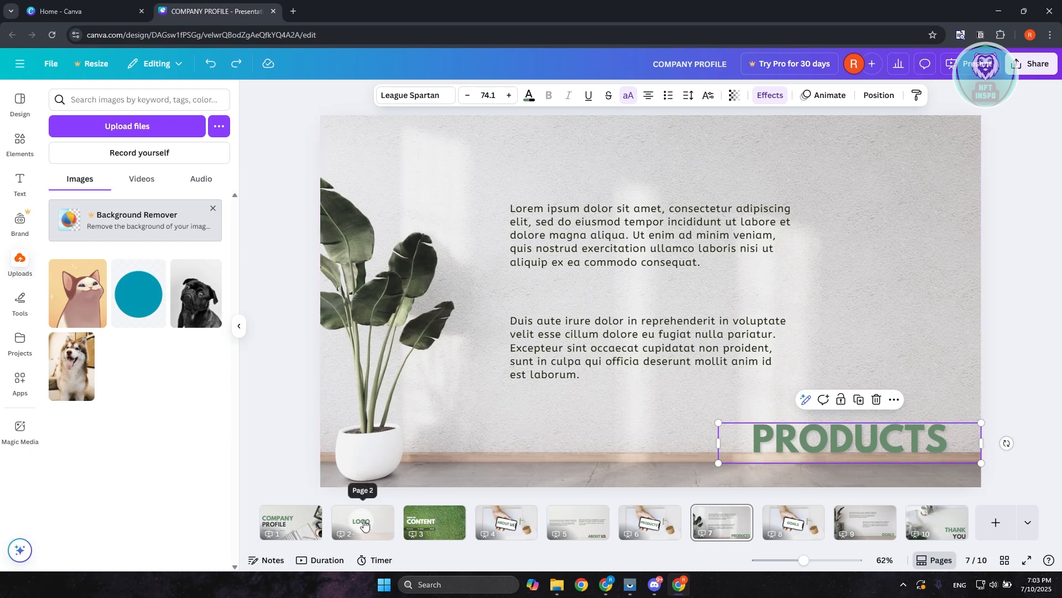
left_click(361, 521)
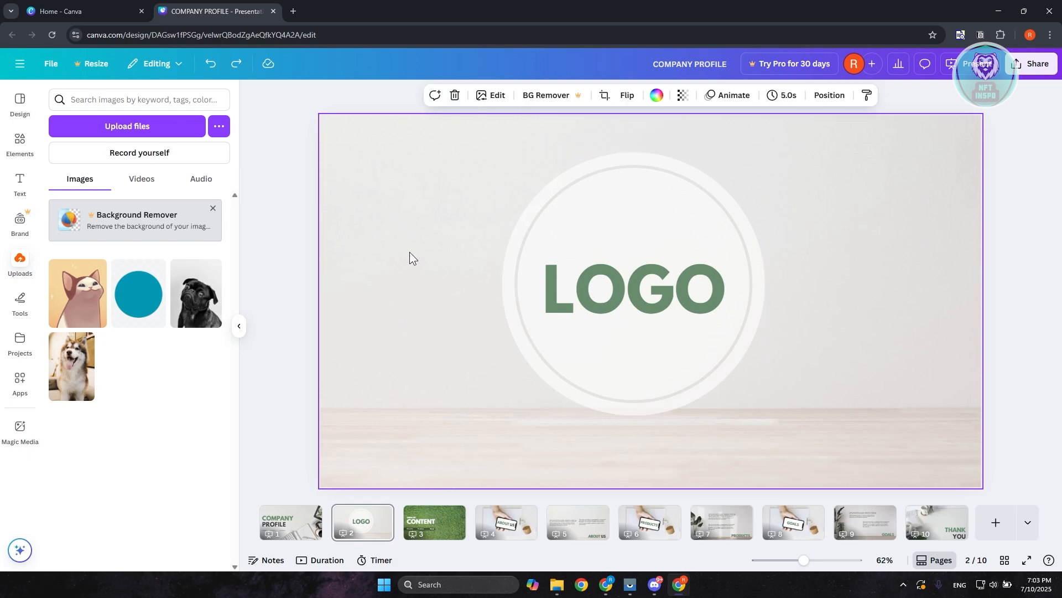
mouse_move(506, 521)
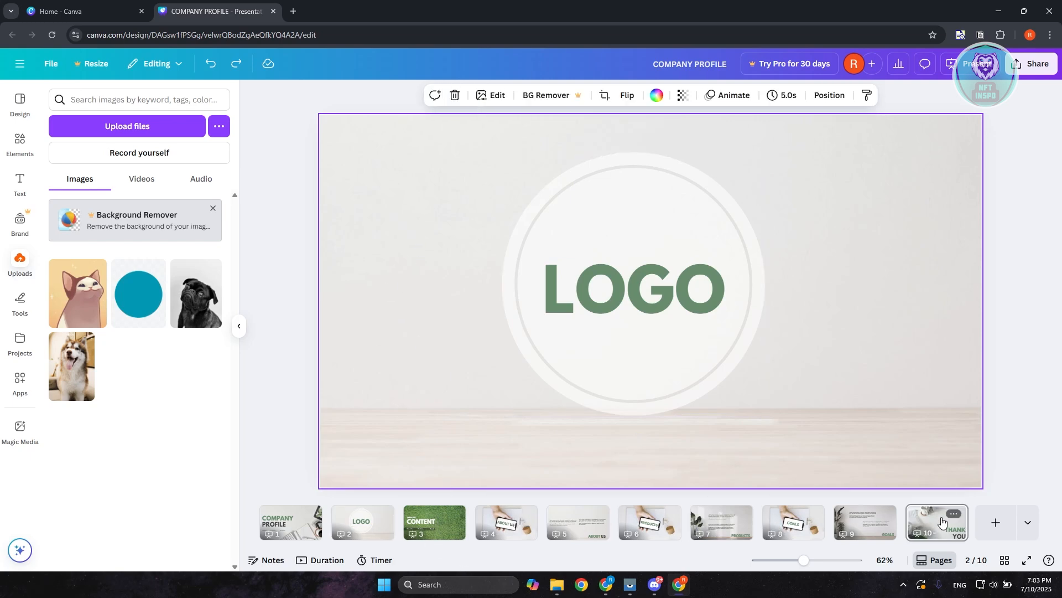
left_click(937, 521)
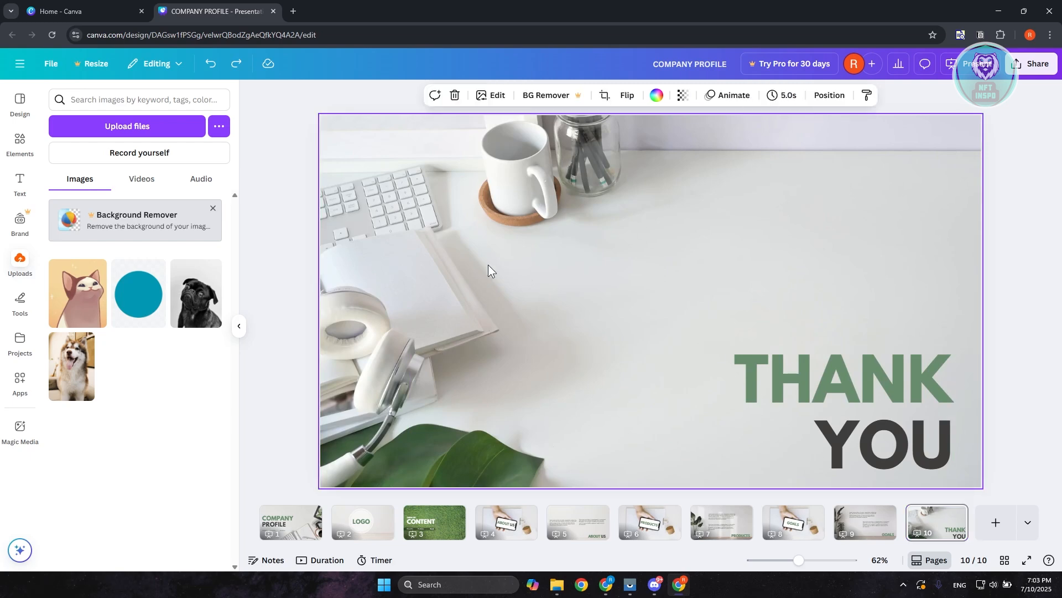
mouse_move(393, 298)
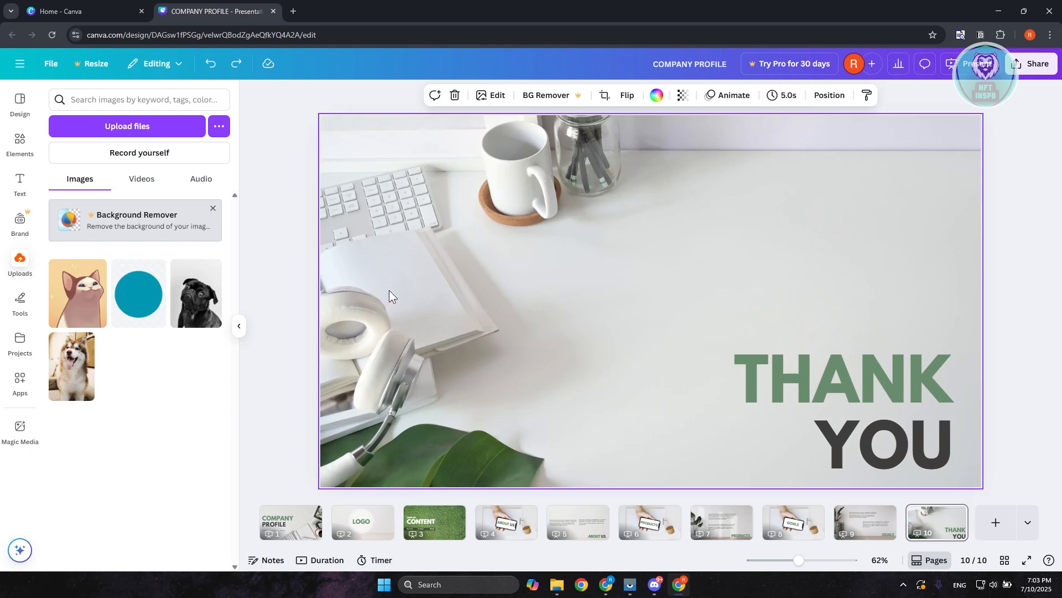
mouse_move(105, 381)
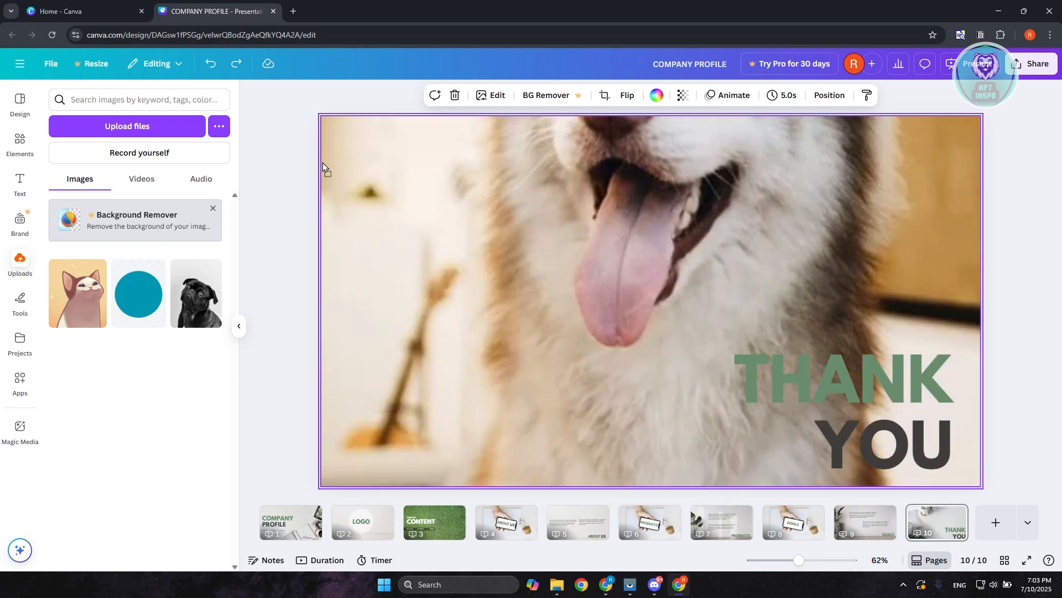
mouse_move(328, 169)
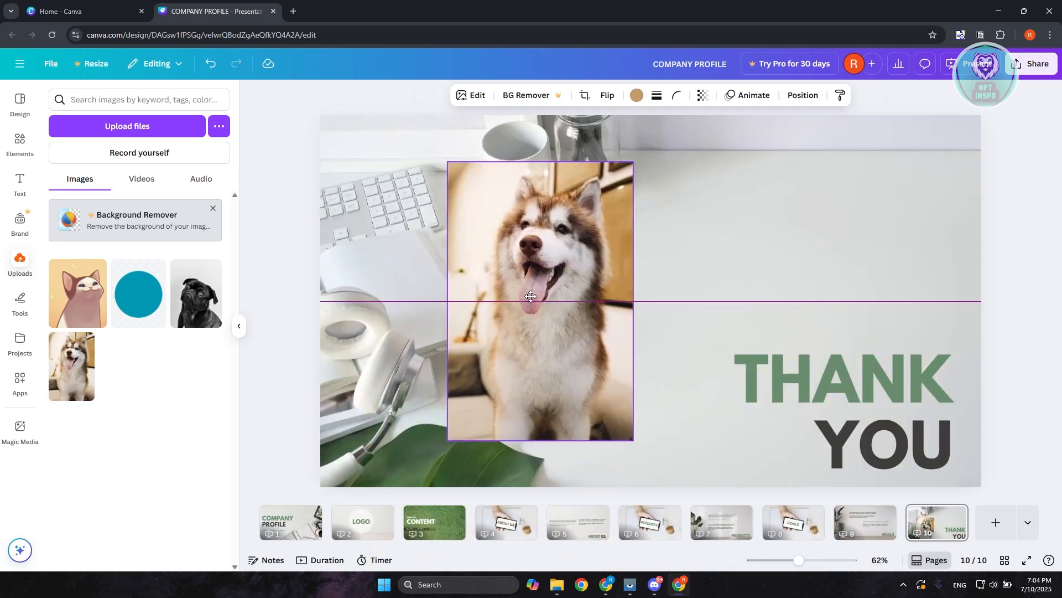
- Position the husky photo at the upper right above THANK, then bring up the Share options
left_click_drag(531, 296, 836, 280)
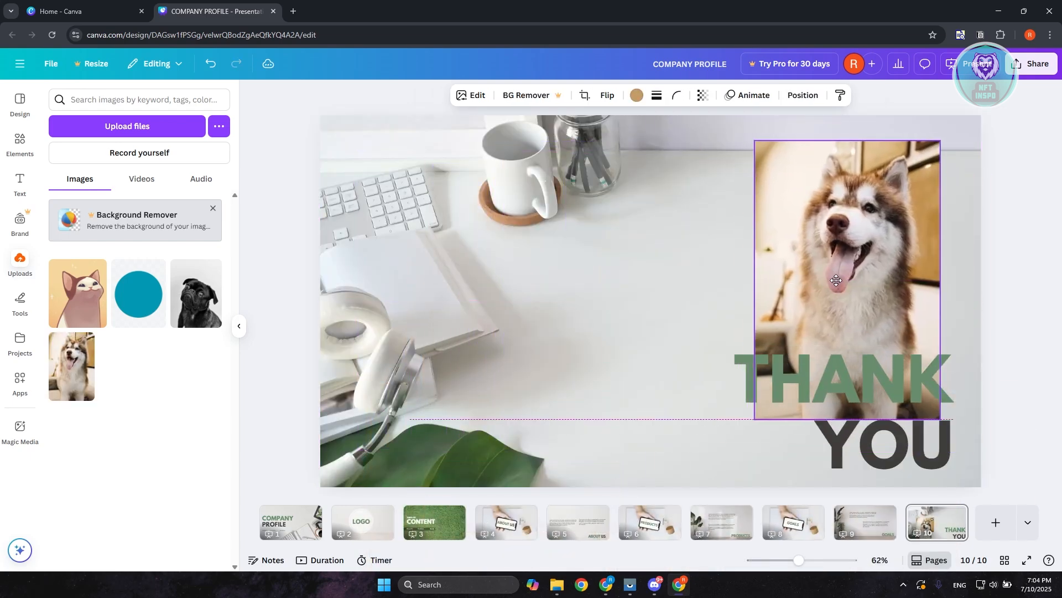
left_click_drag(837, 280, 850, 284)
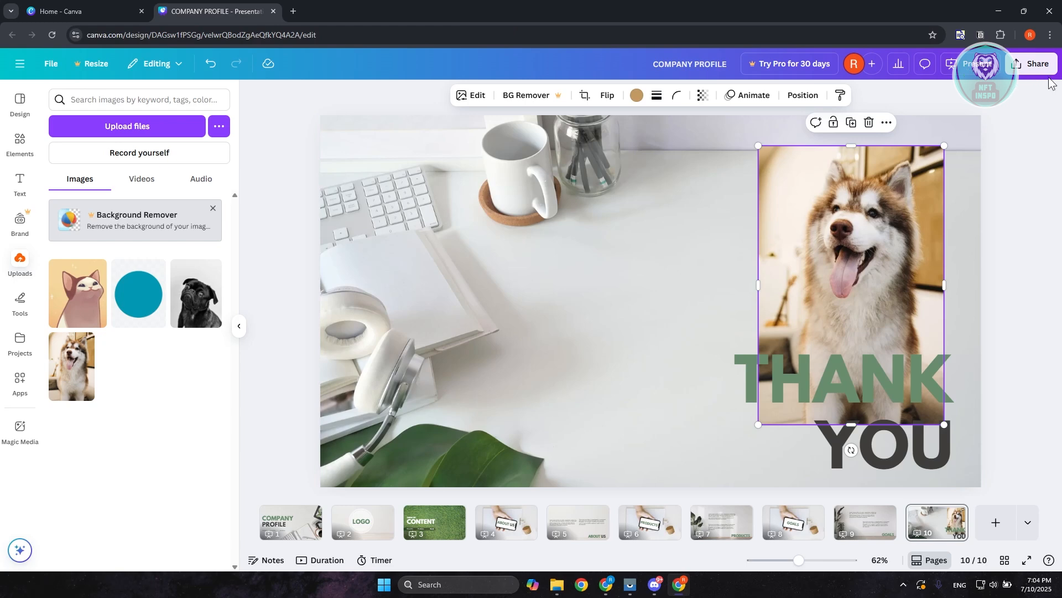
left_click(1035, 64)
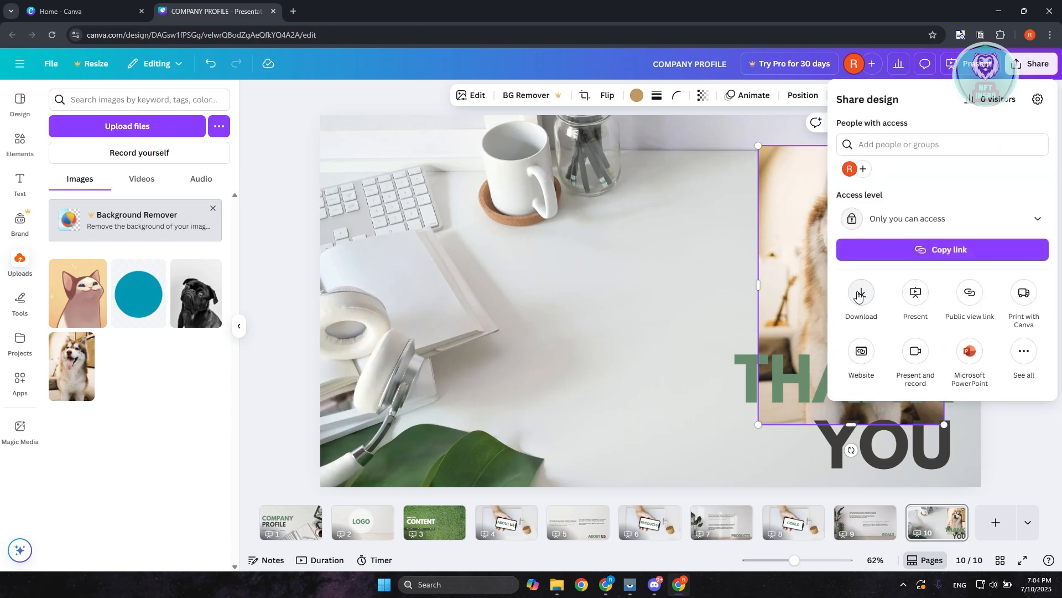
mouse_move(982, 300)
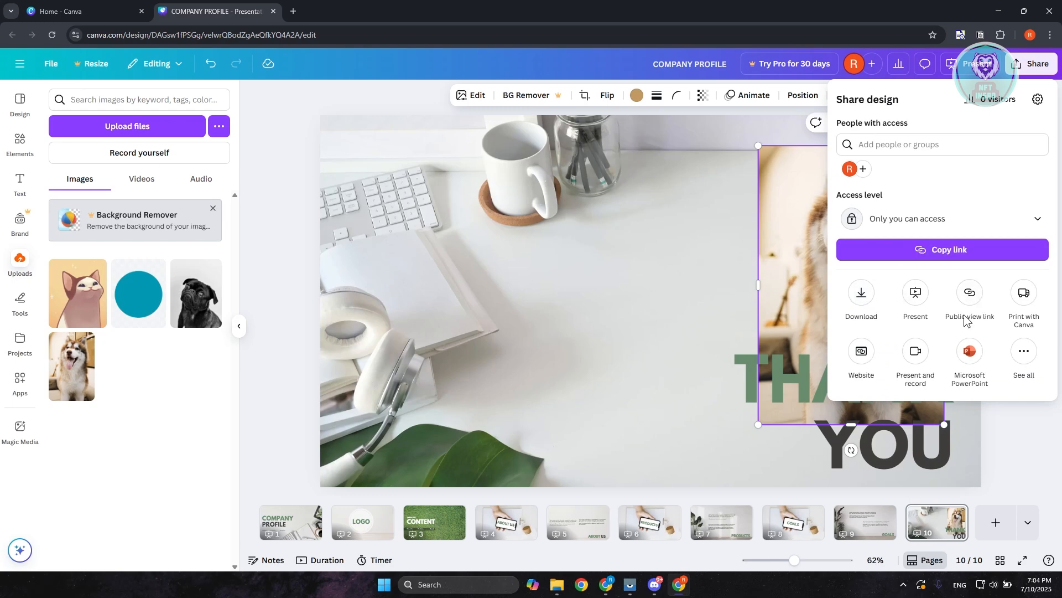
mouse_move(925, 331)
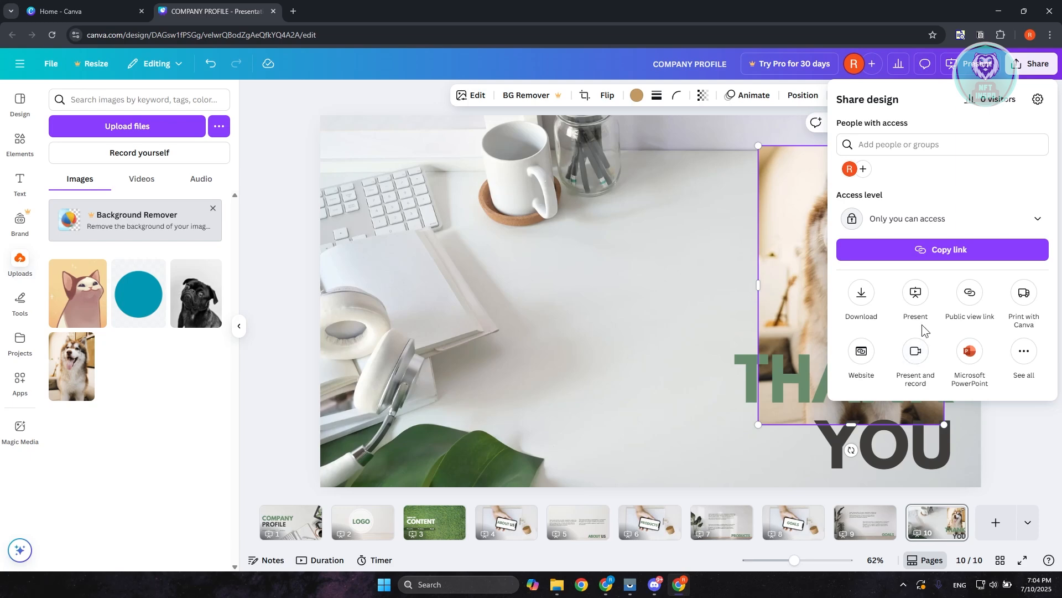
mouse_move(955, 326)
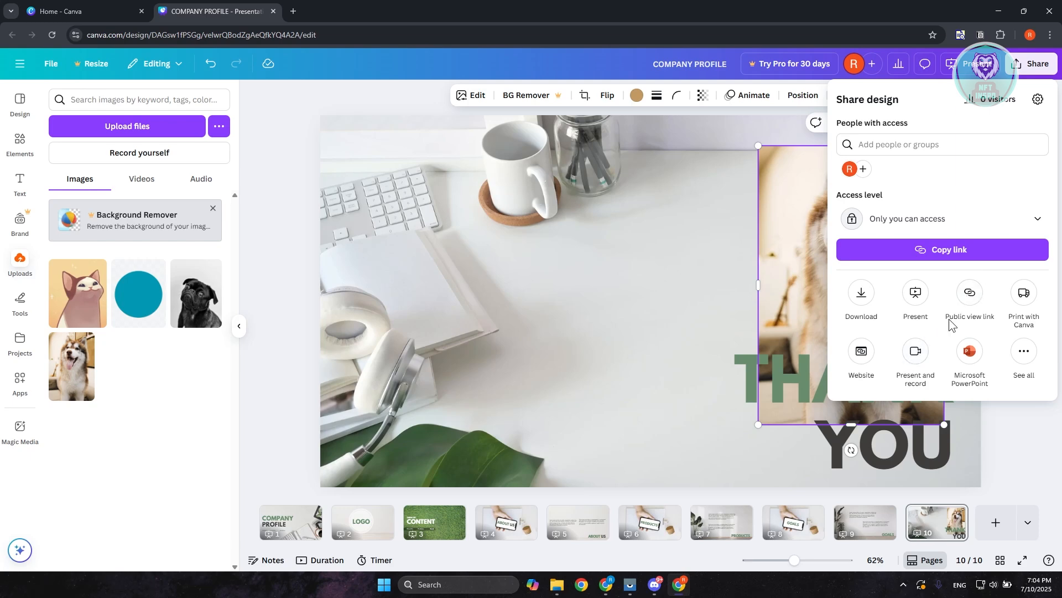
mouse_move(982, 311)
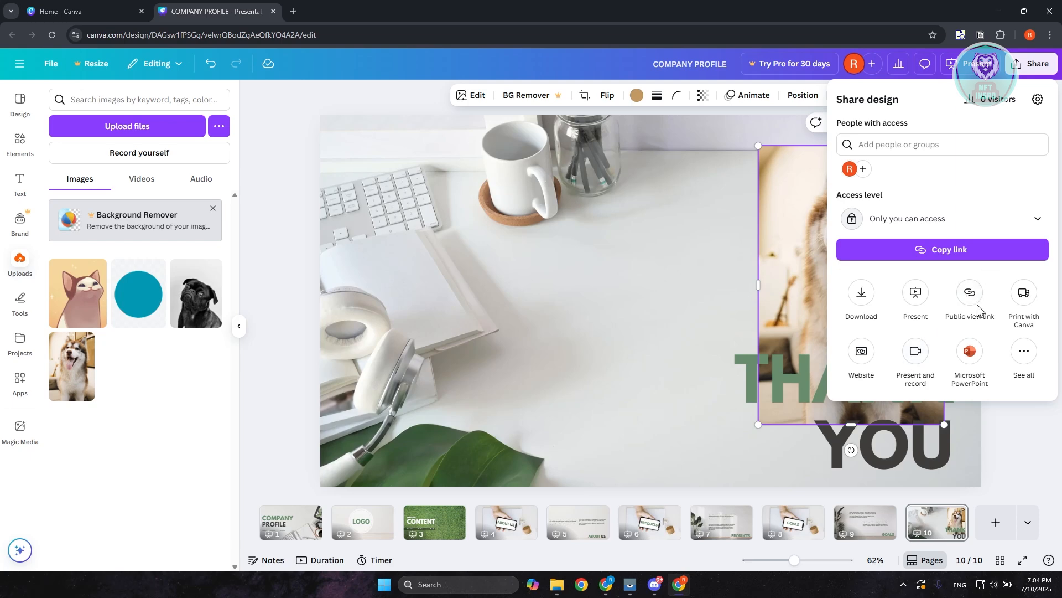